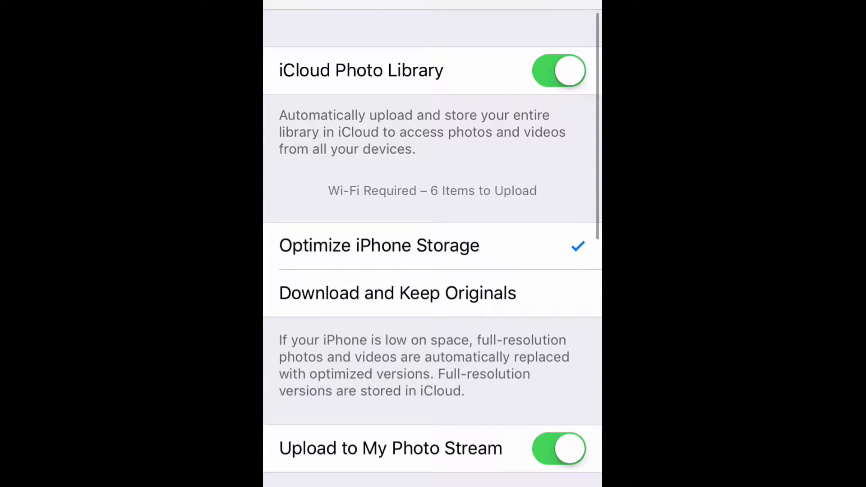
- Scroll Photos & Camera settings down to the Record Video and Record Slo-mo options
scroll("down", 3)
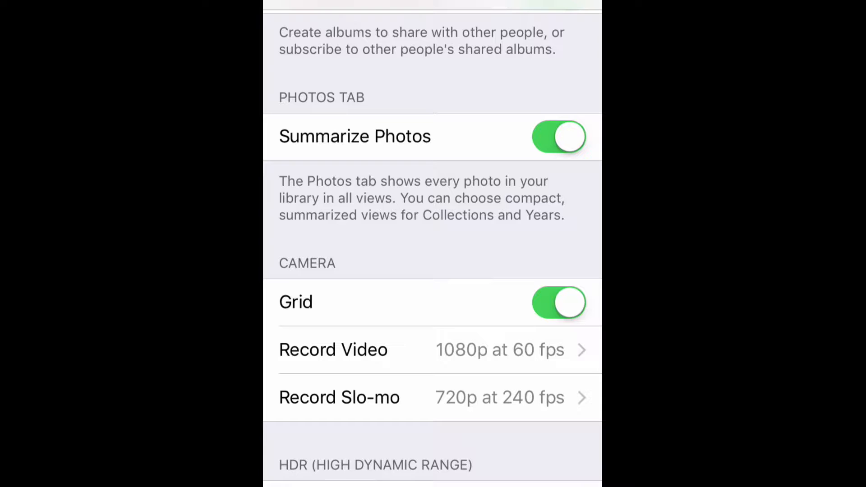
left_click(333, 350)
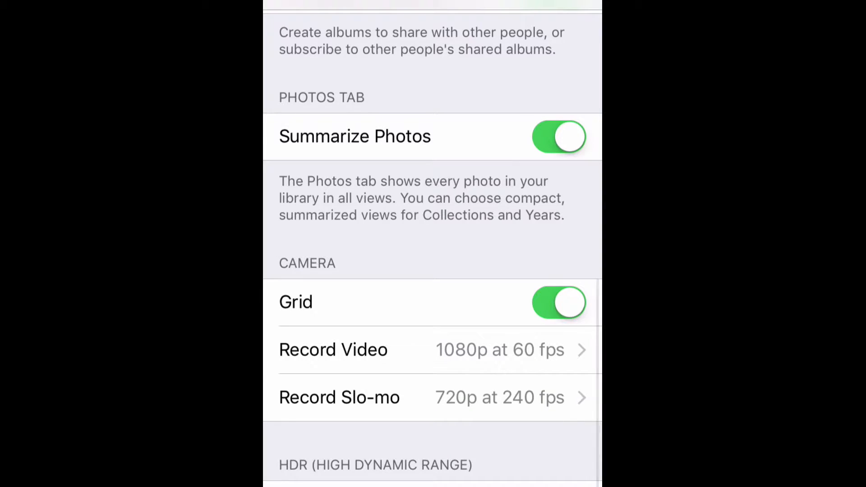
- Leave Settings for the home screen with the camera options unchanged
left_click(339, 397)
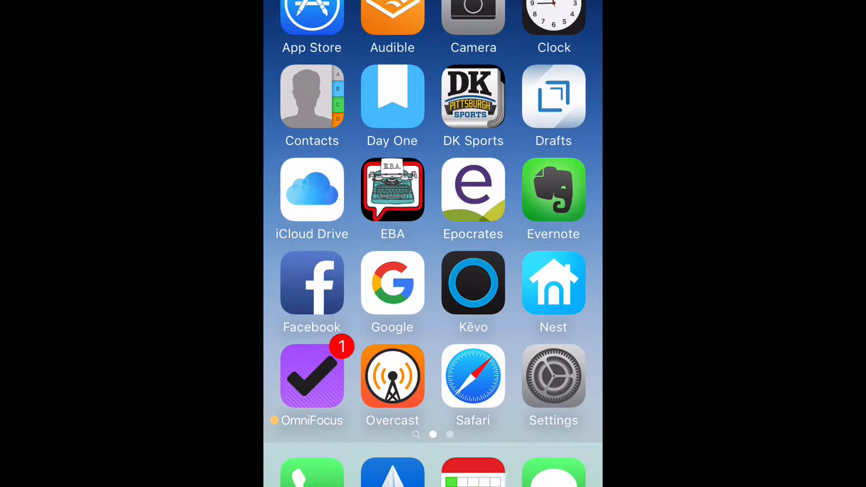
left_click(473, 19)
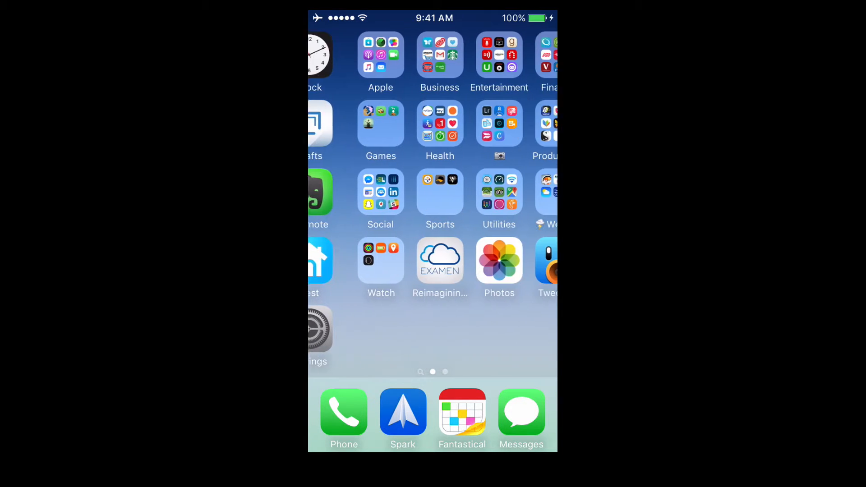
- Go into Photos and reach the Albums list to find the Slo-mo album
left_click(500, 261)
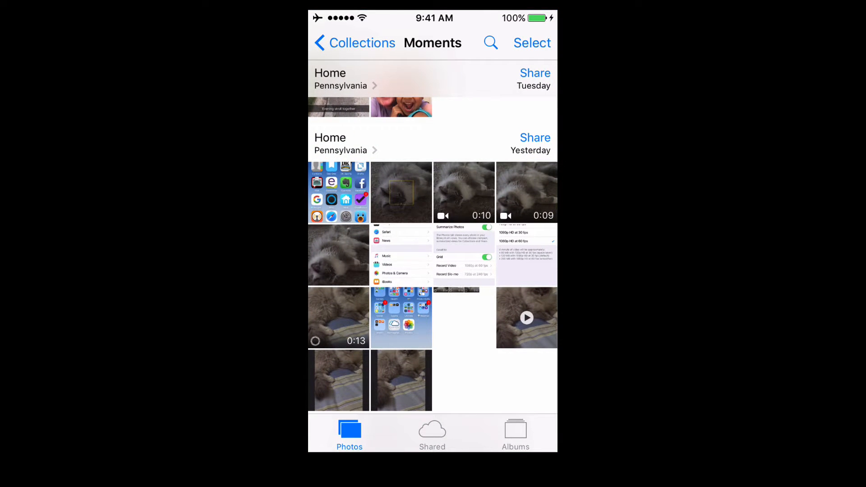
left_click(515, 434)
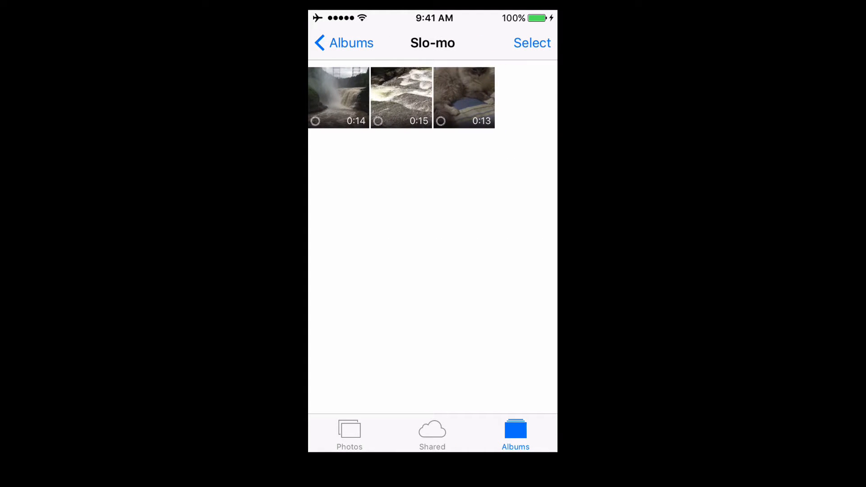
- Bring up the 0:15 rushing-water slo-mo video in the Photos editor
left_click(401, 98)
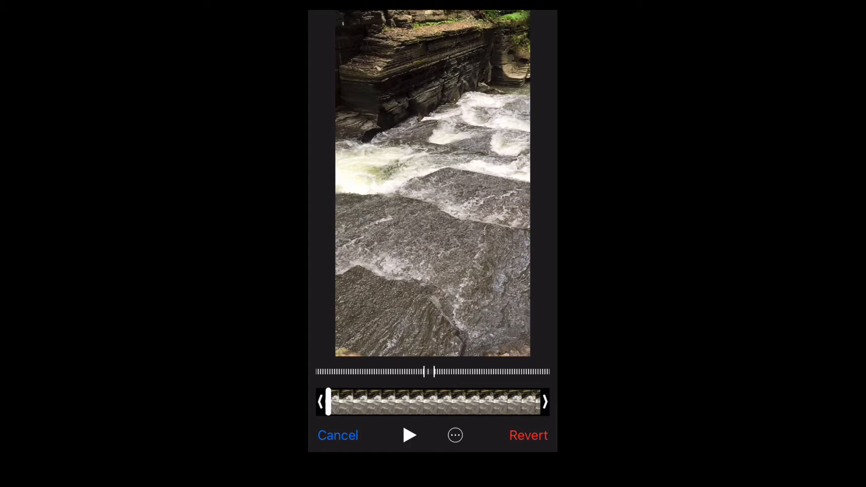
- Pull the speed-bar markers together so only a brief stretch stays in slow motion, then finish editing
left_click_drag(329, 402, 479, 401)
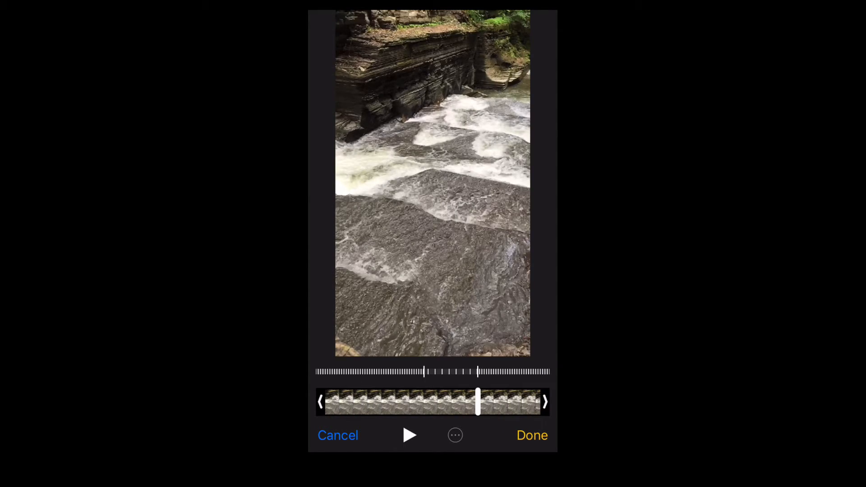
left_click_drag(478, 402, 464, 402)
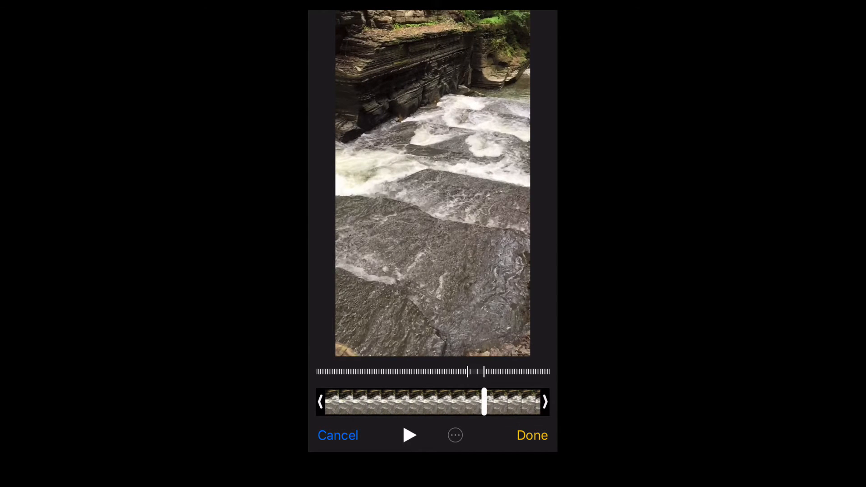
left_click_drag(484, 402, 432, 402)
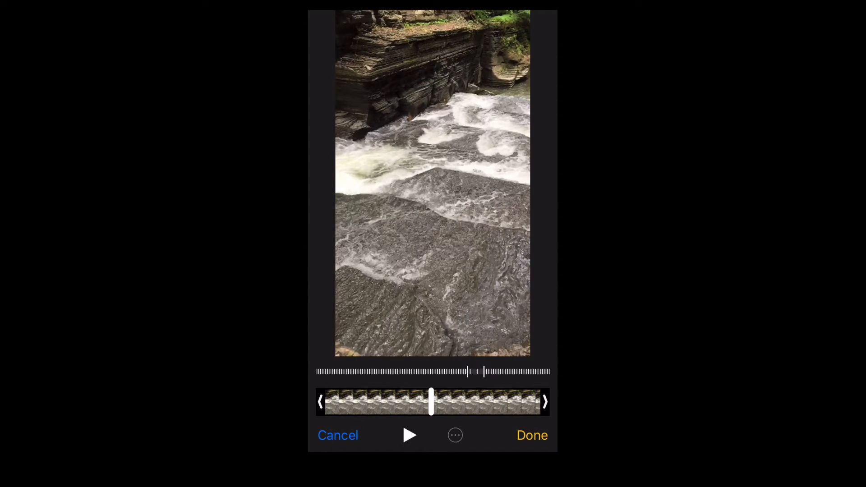
left_click(410, 435)
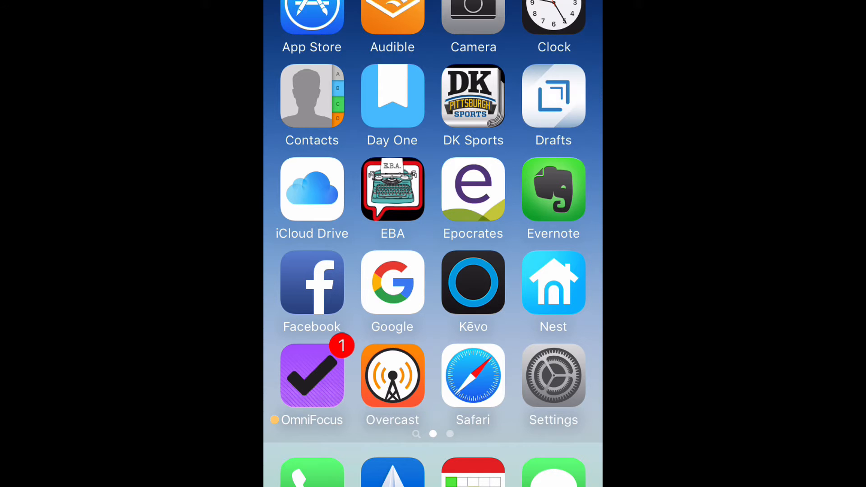
- Launch Camera in Photo mode with the grid overlay visible
left_click(473, 26)
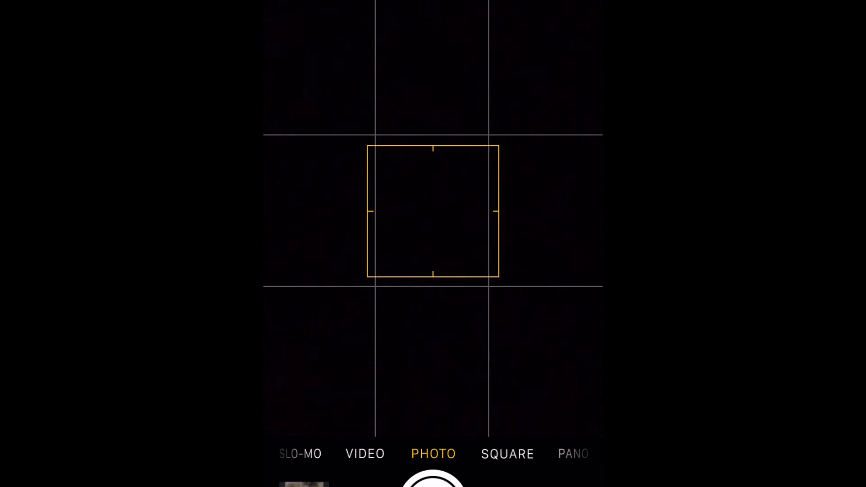